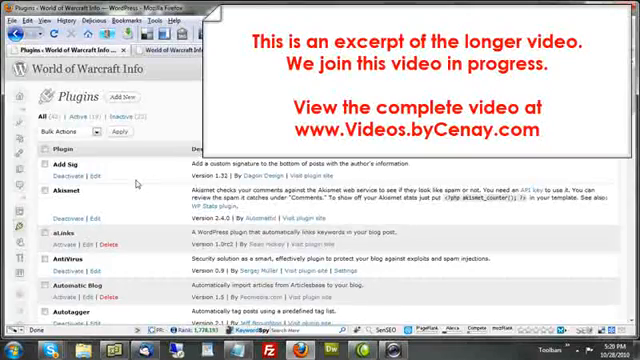
Scroll the installed plugins list down to the Thank Me Later entry.
{"action": "scroll", "scroll_direction": "down", "scroll_amount": 3}
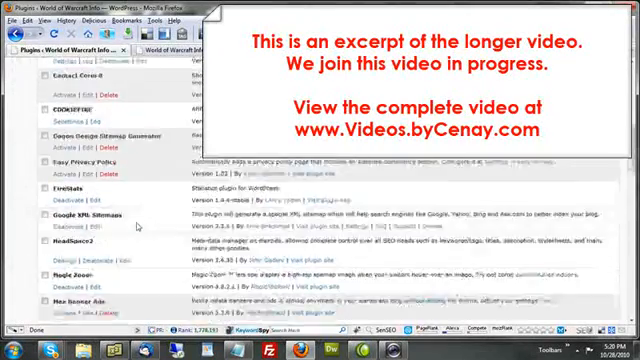
{"action": "scroll", "scroll_direction": "down", "scroll_amount": 3}
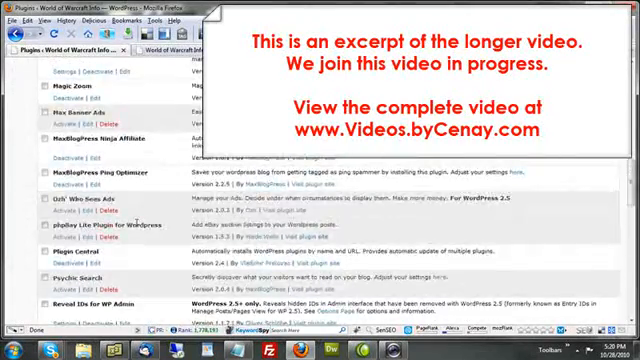
{"action": "scroll", "scroll_direction": "down", "scroll_amount": 3}
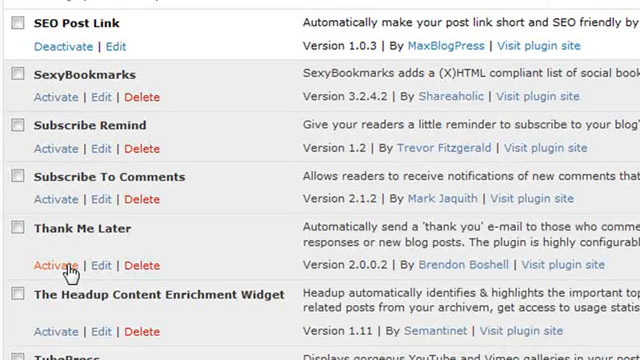
{"action": "mouse_move", "coordinate": [52, 266]}
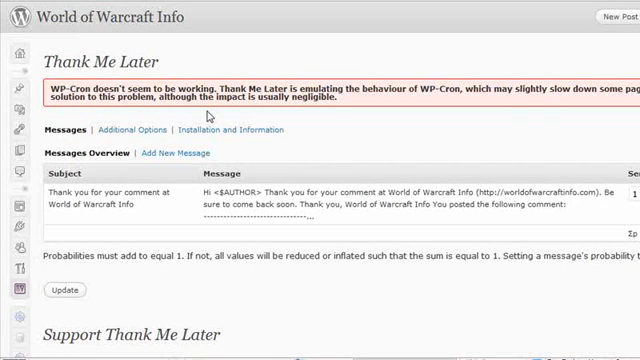
{"action": "mouse_move", "coordinate": [304, 88]}
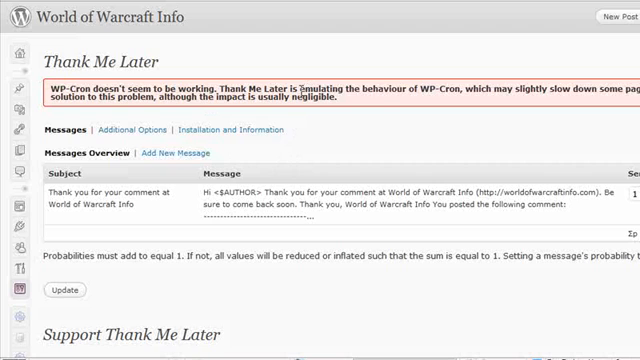
{"action": "mouse_move", "coordinate": [402, 136]}
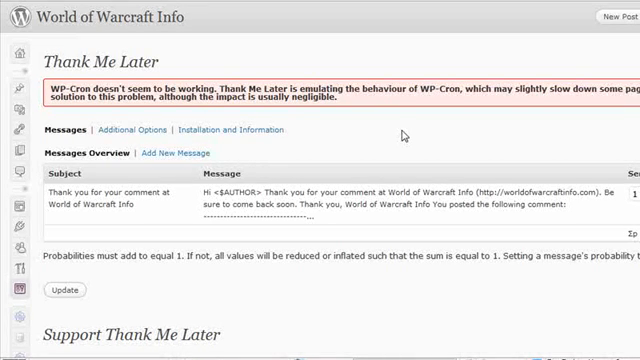
{"action": "double_click", "coordinate": [72, 98]}
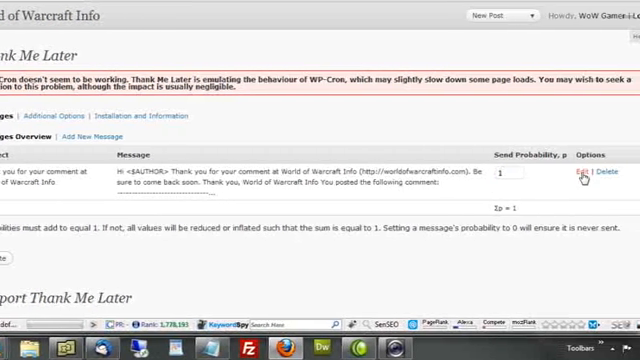
Edit the thank-you message, replacing its subject and selecting the default body text.
{"action": "left_click", "coordinate": [578, 176]}
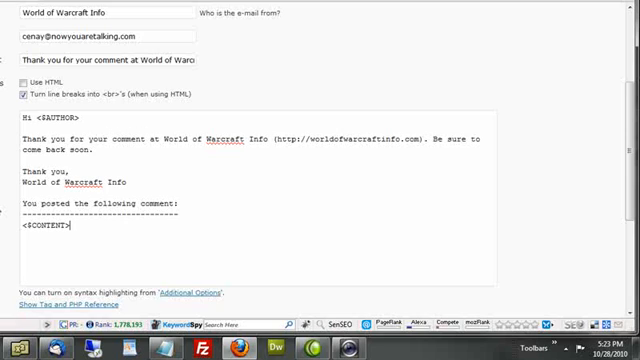
{"action": "double_click", "coordinate": [48, 116]}
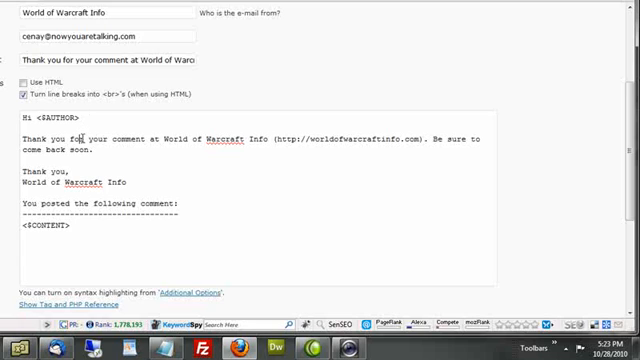
{"action": "left_click_drag", "start_coordinate": [20, 140], "coordinate": [488, 148]}
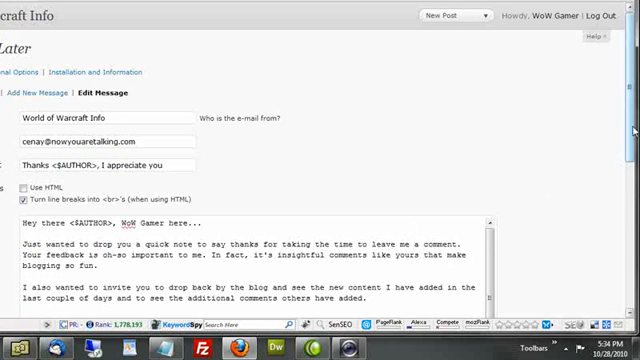
Retype the body as a personal note starting "Hey there <AUTHOR>, WoW Gamer here".
{"action": "scroll", "scroll_direction": "down", "scroll_amount": 3}
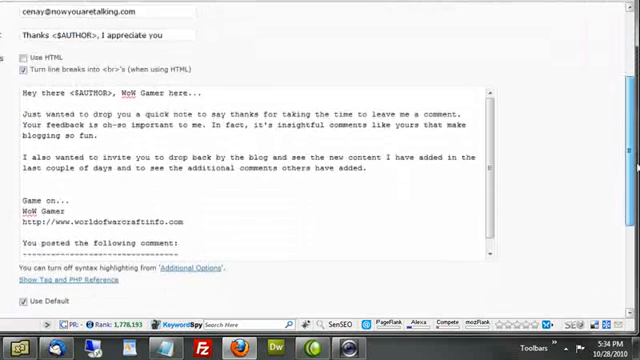
{"action": "scroll", "scroll_direction": "down", "scroll_amount": 3}
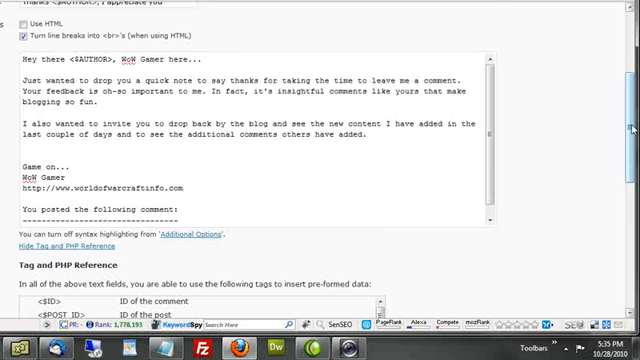
{"action": "scroll", "scroll_direction": "down", "scroll_amount": 3}
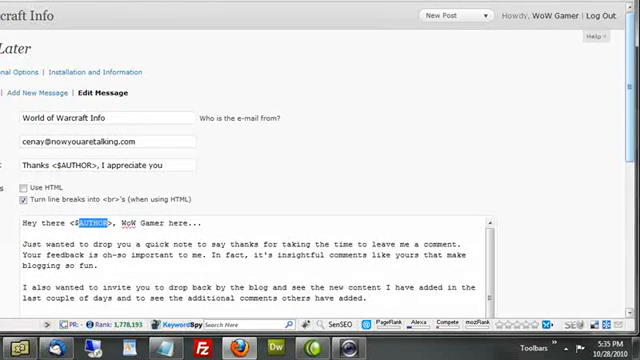
{"action": "scroll", "scroll_direction": "down", "scroll_amount": 3}
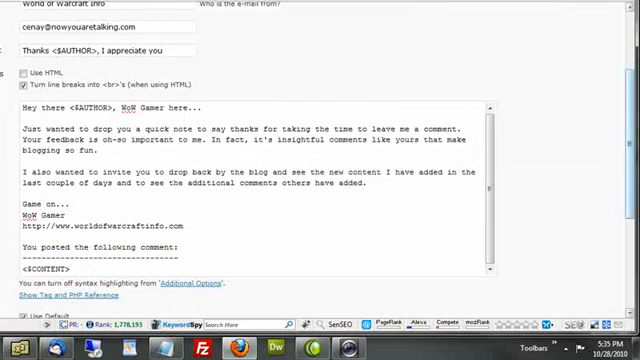
Set a custom 3-day 3-hour message delay, request a sample email, and update the message.
{"action": "scroll", "scroll_direction": "down", "scroll_amount": 3}
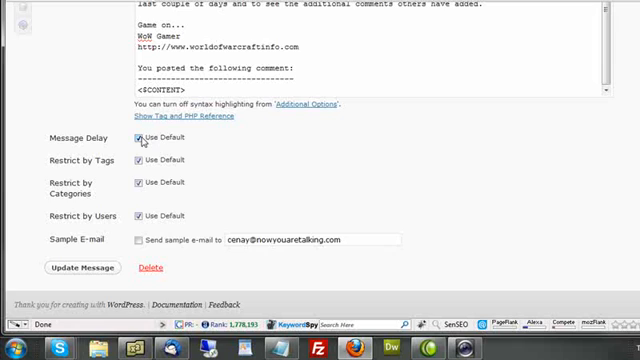
{"action": "left_click", "coordinate": [140, 138]}
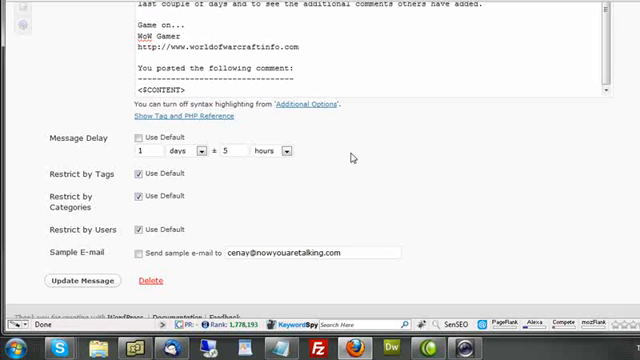
{"action": "left_click", "coordinate": [232, 152]}
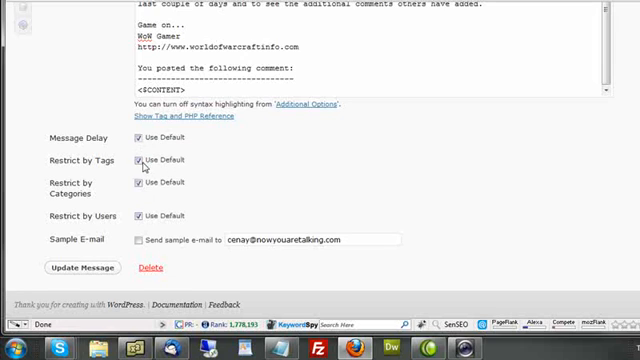
{"action": "left_click", "coordinate": [140, 186]}
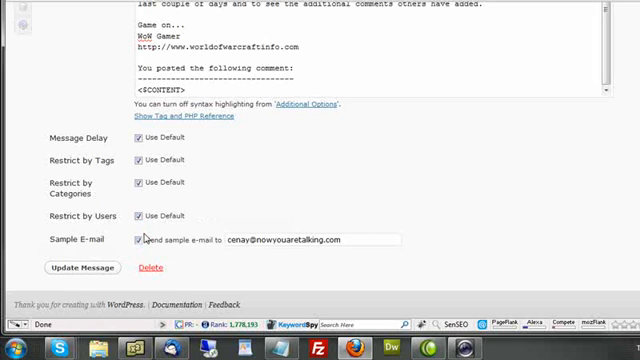
{"action": "left_click", "coordinate": [80, 268]}
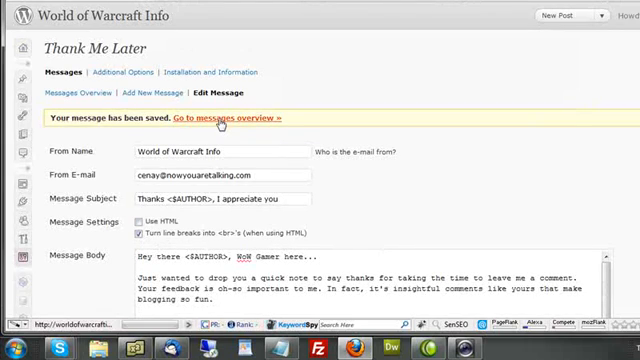
Return to the Thank Me Later messages overview from the saved notice.
{"action": "left_click", "coordinate": [228, 118]}
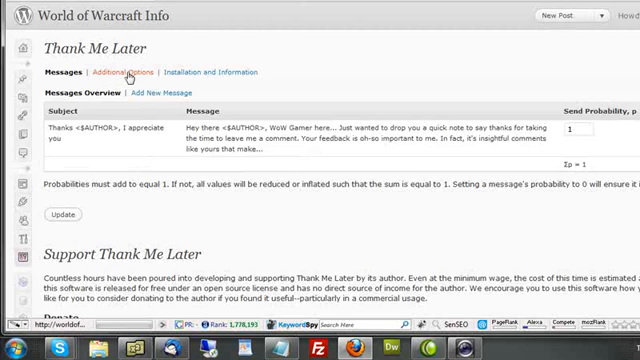
In Additional Options, change the Comment Gap unit from seconds to minutes.
{"action": "left_click", "coordinate": [132, 72]}
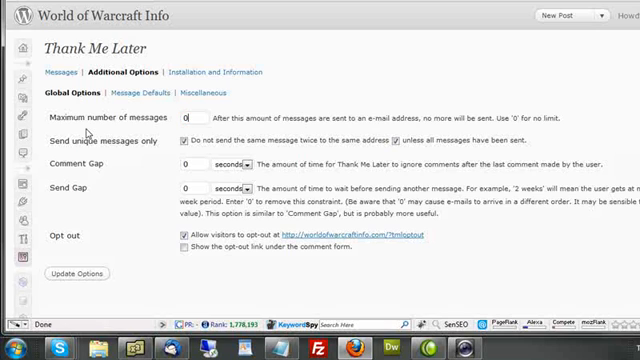
{"action": "mouse_move", "coordinate": [228, 132]}
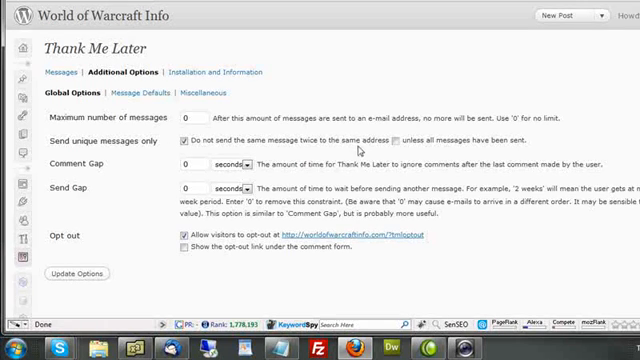
{"action": "left_click", "coordinate": [404, 140]}
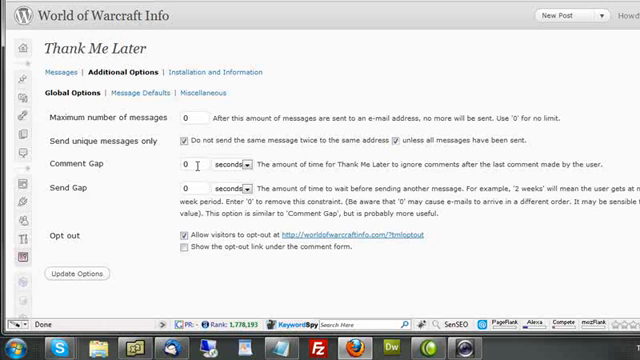
{"action": "left_click", "coordinate": [220, 160]}
{"action": "type", "text": "10"}
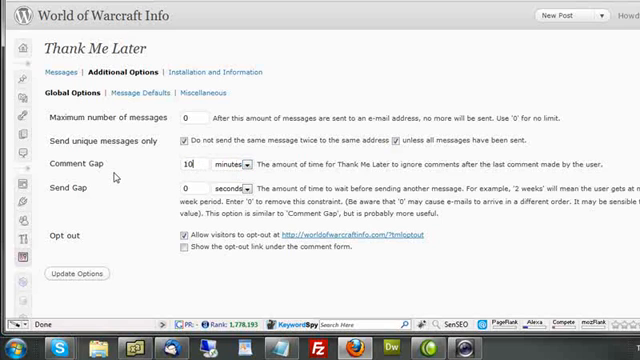
{"action": "mouse_move", "coordinate": [428, 164]}
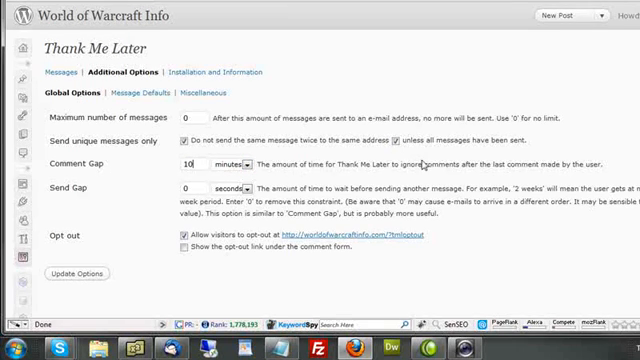